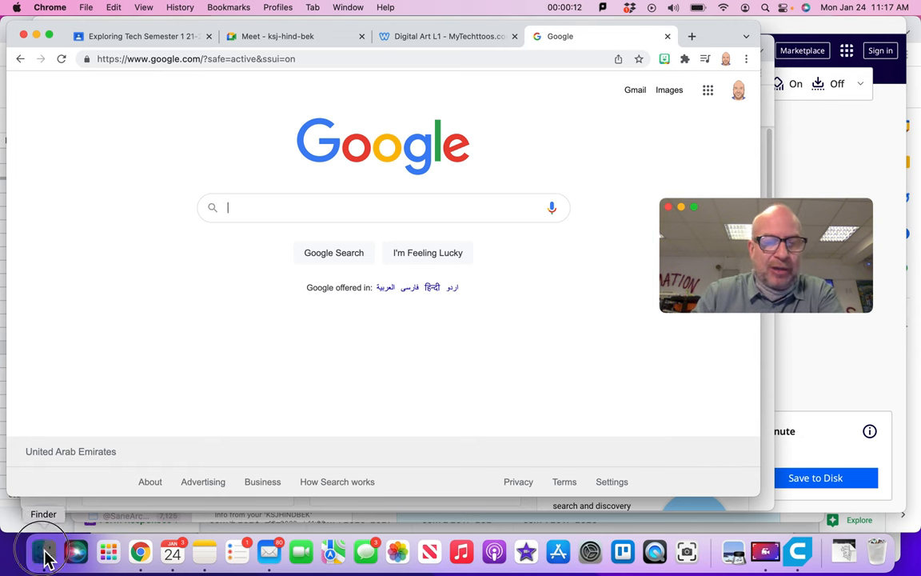
Step: Open a Finder window on the Desktop folder after briefly viewing Documents
{"action": "left_click", "coordinate": [44, 551]}
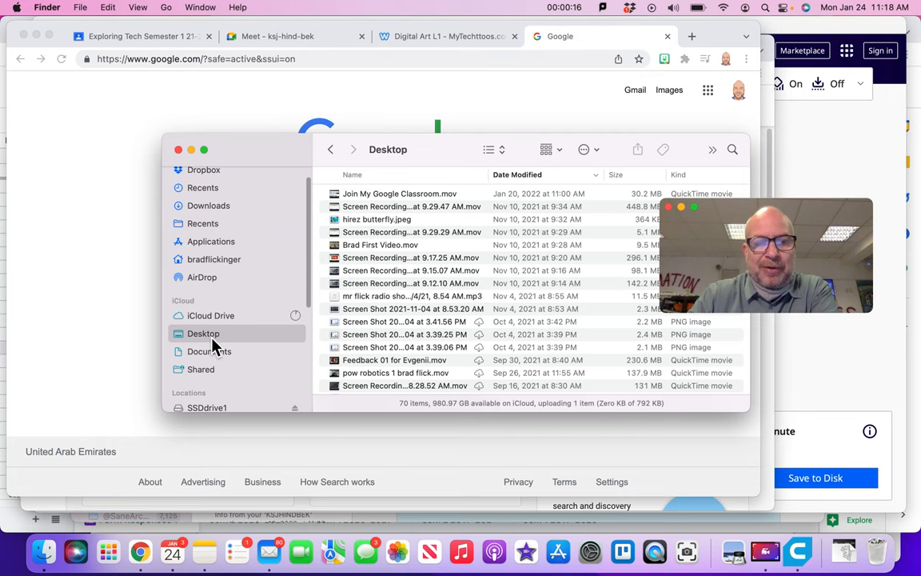
{"action": "left_click", "coordinate": [209, 351]}
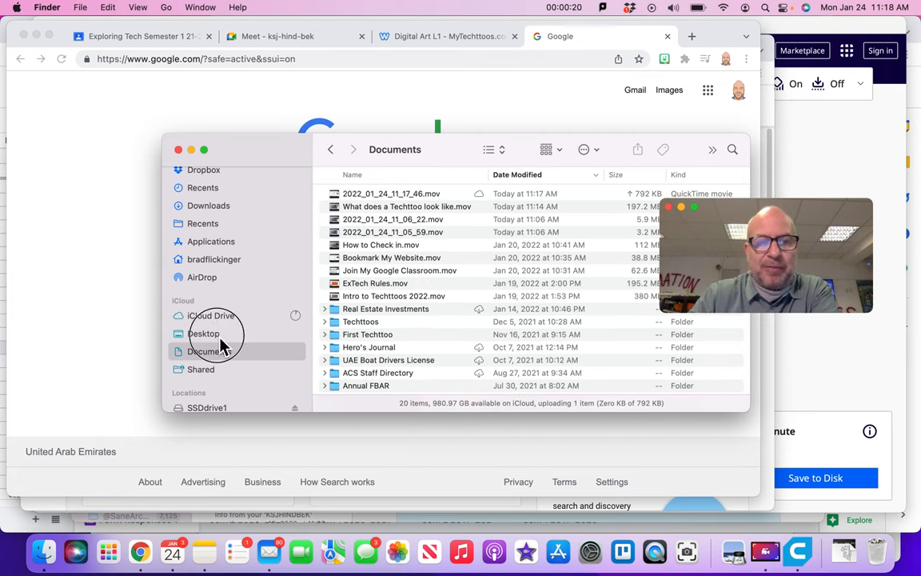
{"action": "left_click", "coordinate": [203, 333]}
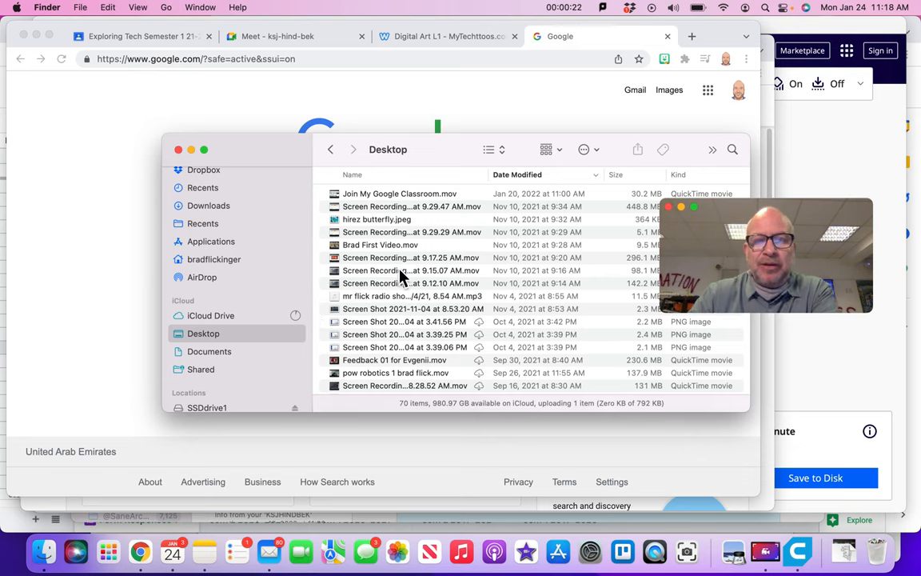
{"action": "mouse_move", "coordinate": [418, 244]}
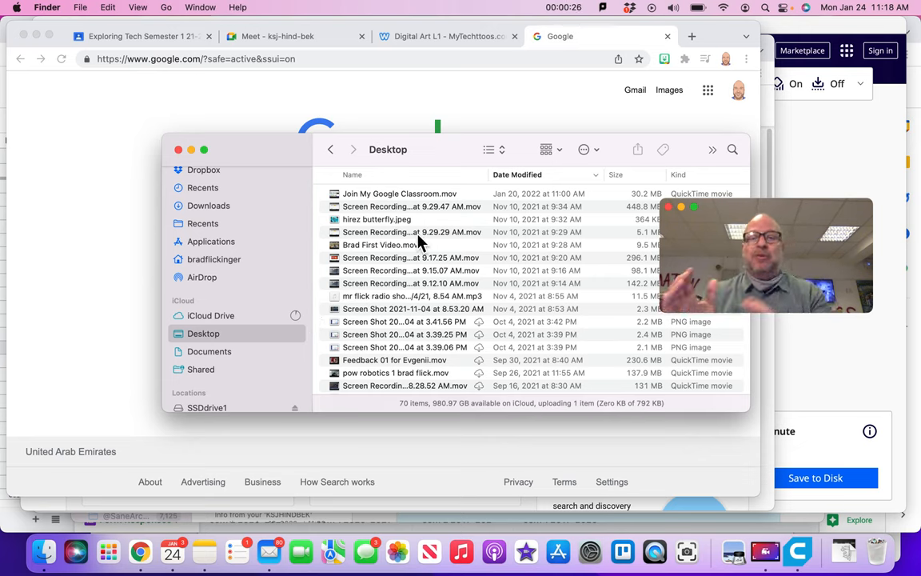
{"action": "mouse_move", "coordinate": [460, 233]}
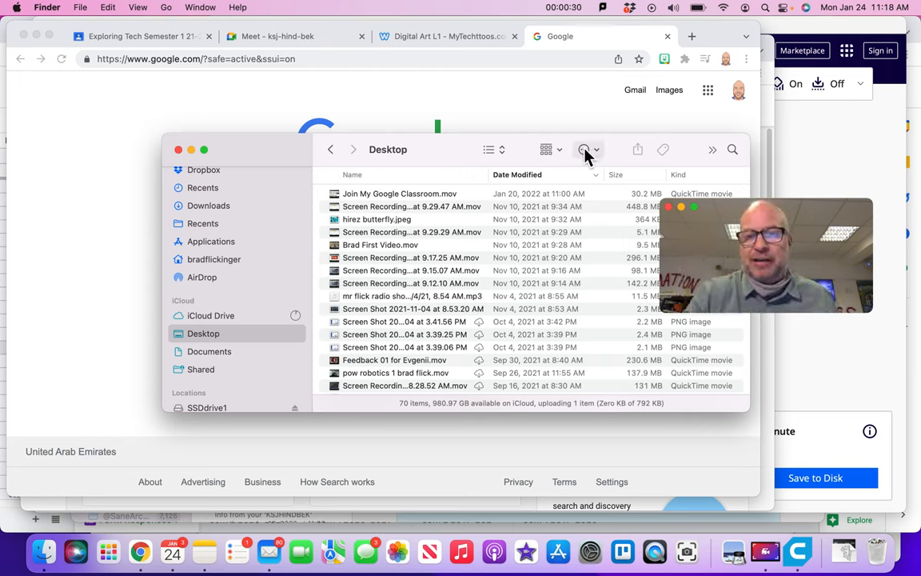
Step: Make a new Desktop folder named 'Techttoo Projects 2022' via the Action menu
{"action": "left_click", "coordinate": [584, 149]}
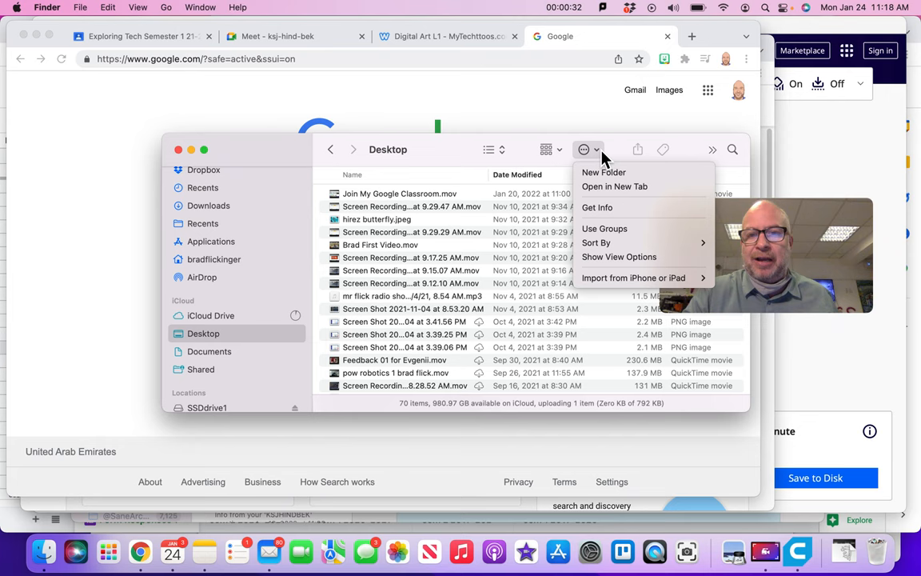
{"action": "left_click", "coordinate": [604, 172]}
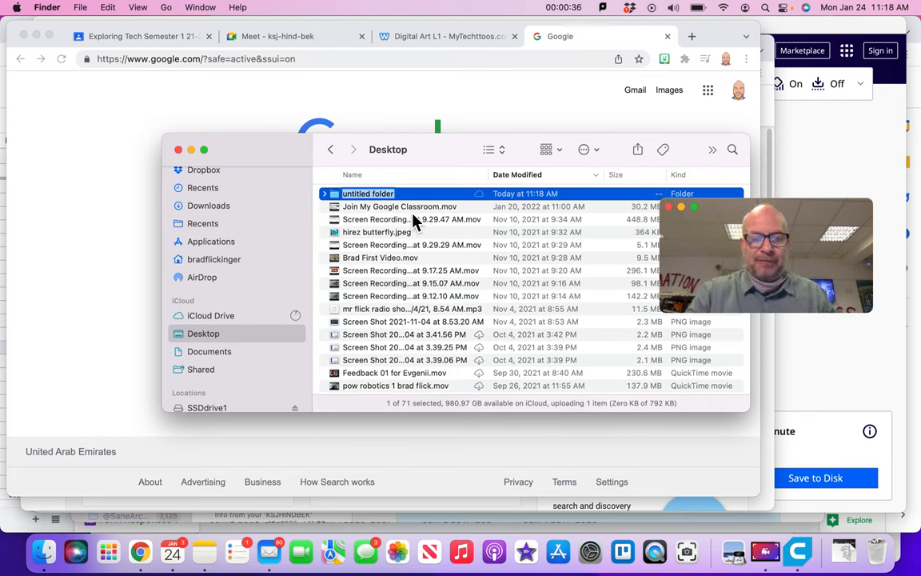
{"action": "type", "text": "Techtoo"}
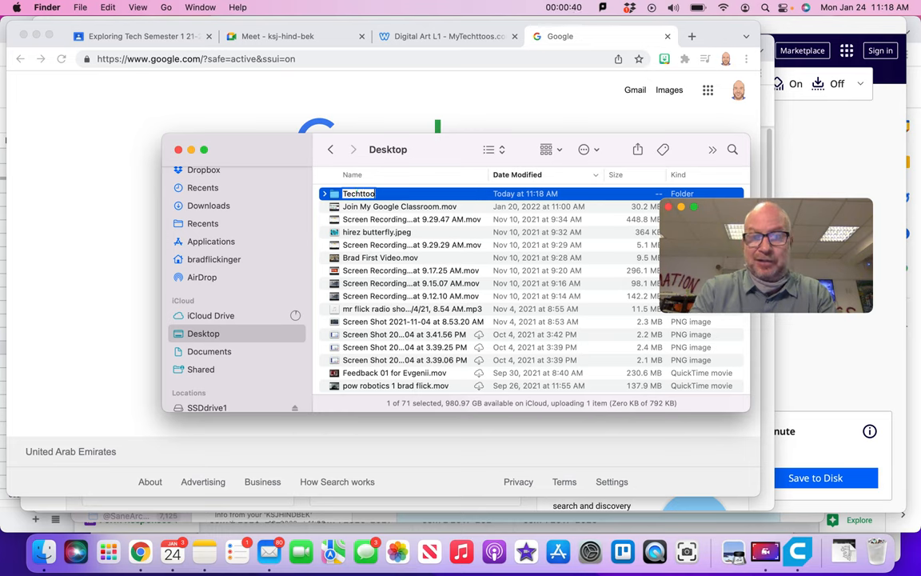
{"action": "type", "text": "Projects"}
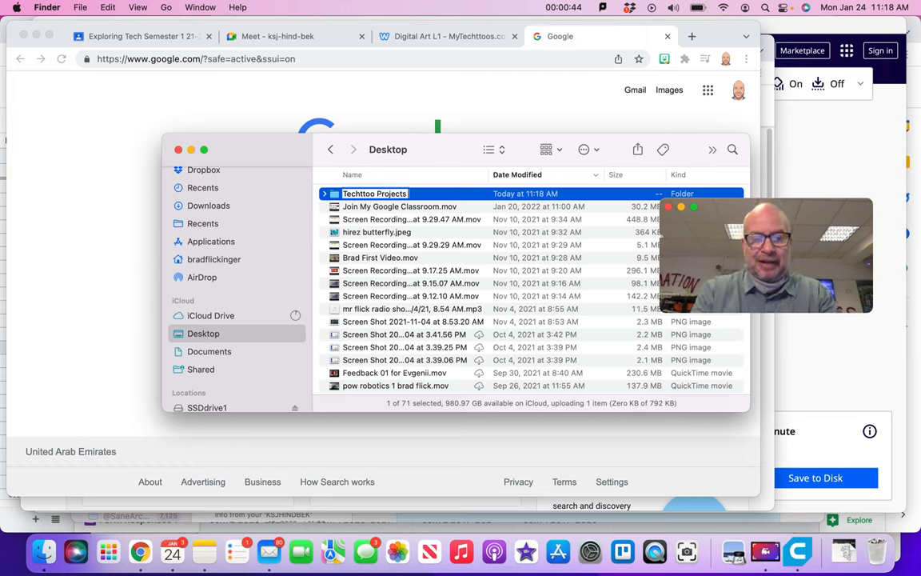
{"action": "type", "text": "2022"}
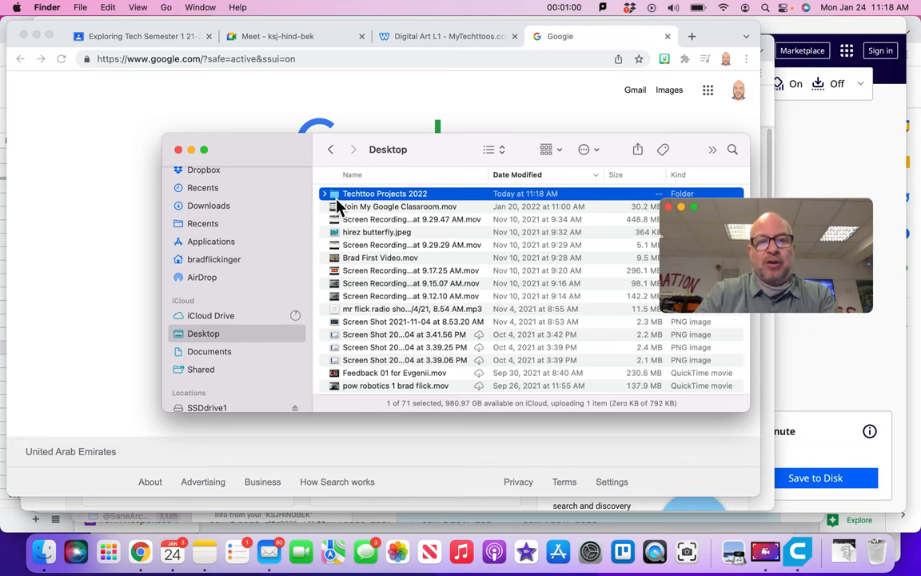
Step: Inside 'Techttoo Projects 2022', add a new subfolder named 'First Techttoo'
{"action": "double_click", "coordinate": [384, 193]}
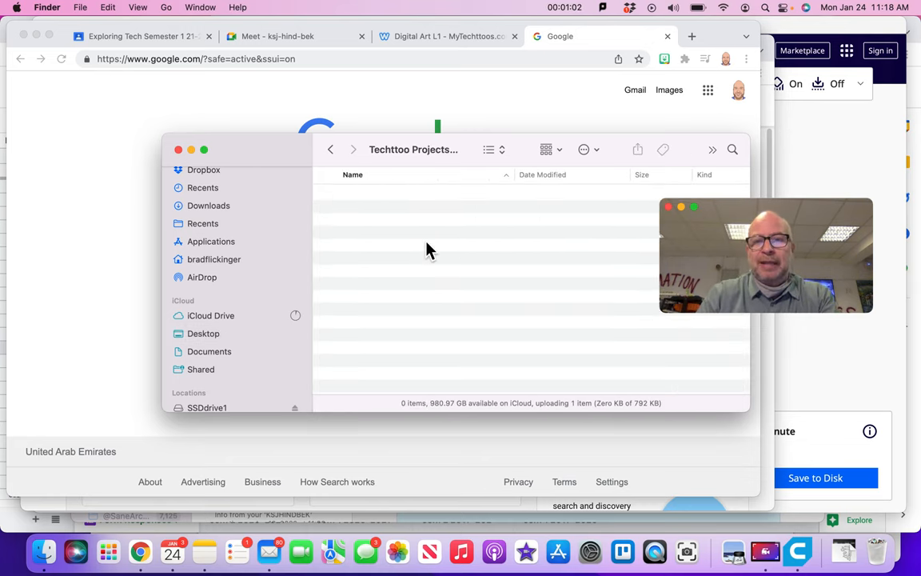
{"action": "left_click", "coordinate": [586, 150]}
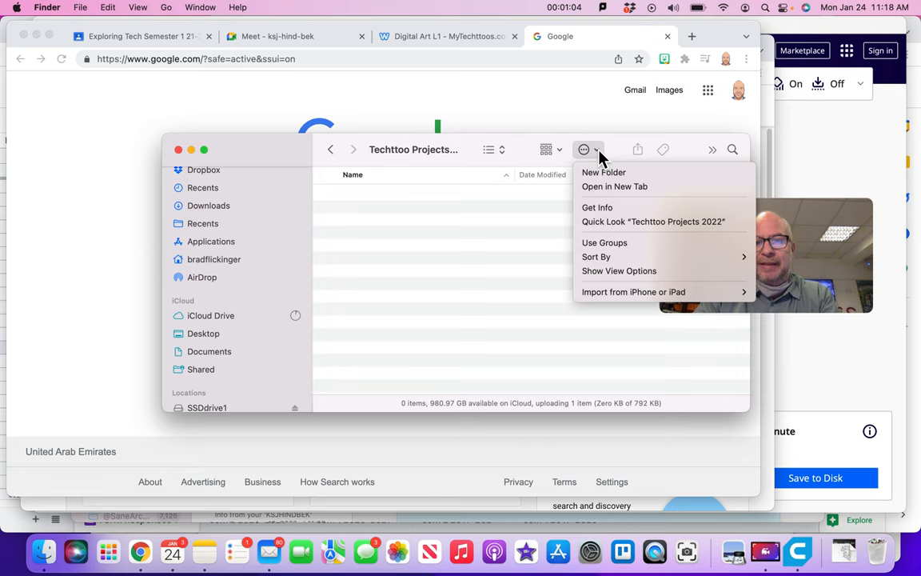
{"action": "left_click", "coordinate": [603, 172]}
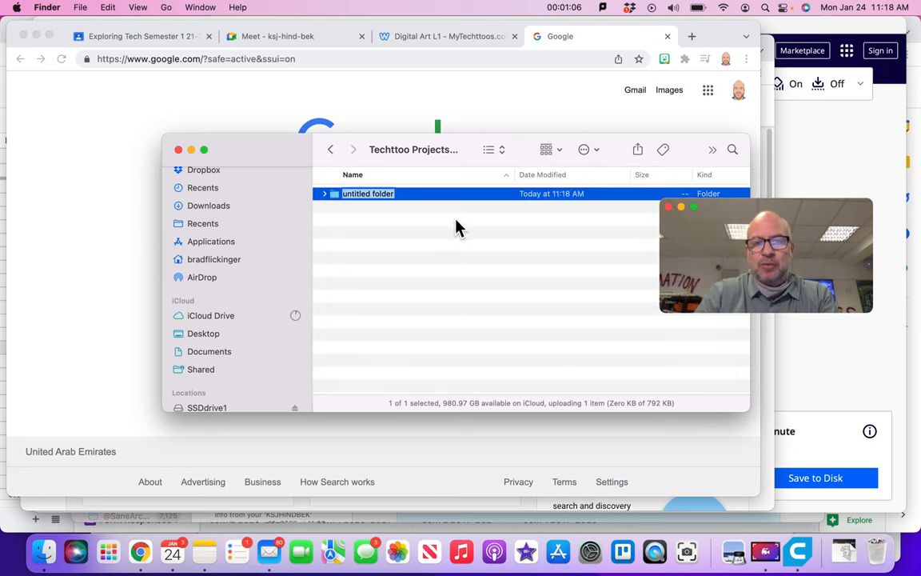
{"action": "mouse_move", "coordinate": [408, 218]}
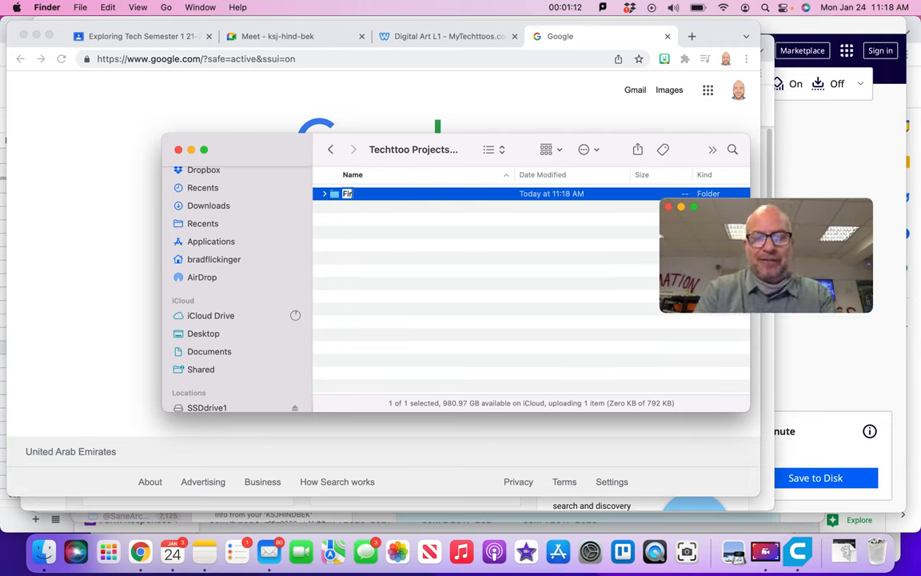
{"action": "type", "text": "First Techtto"}
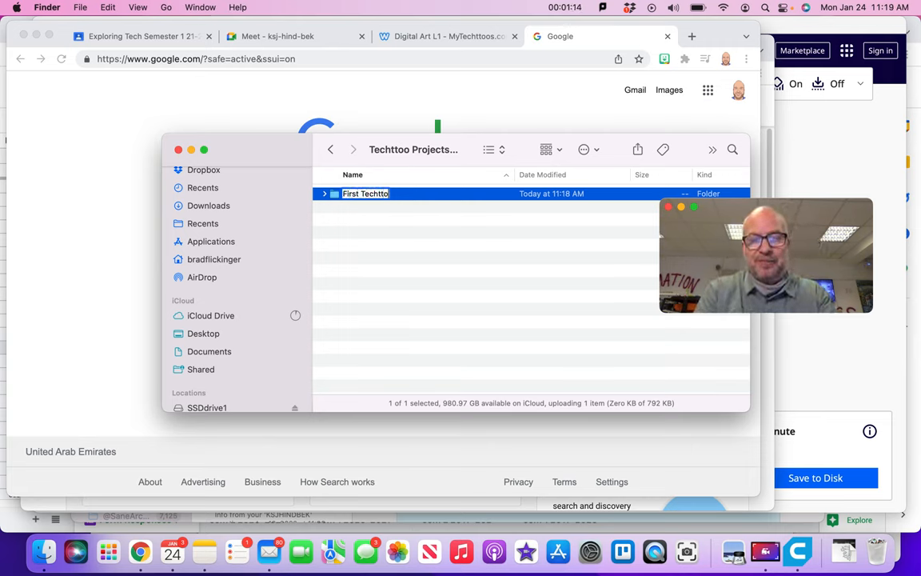